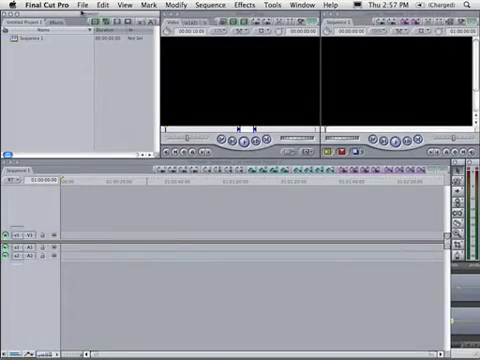
Save the project as 'PluralEyes Demo' and rename Sequence 1 to 'pluraleyes'
{"action": "left_click", "coordinate": [61, 6]}
{"action": "type", "text": "pluraleyes"}
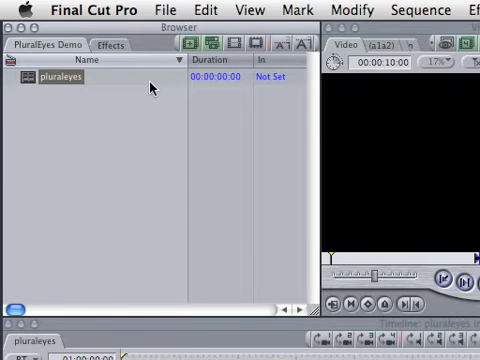
Import the camera clip files and lay each on its own track in 'pluraleyes'
{"action": "left_click", "coordinate": [164, 10]}
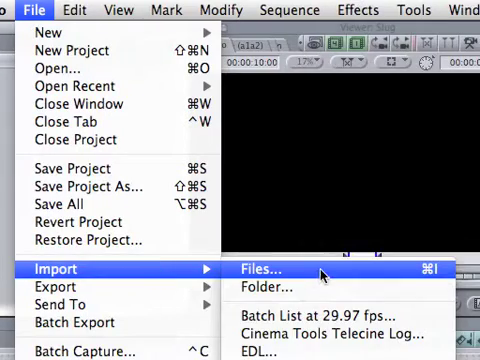
{"action": "left_click", "coordinate": [267, 270]}
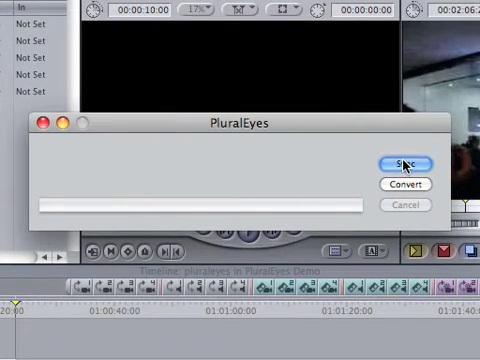
Start PluralEyes syncing the pluraleyes sequence's camera clips
{"action": "left_click", "coordinate": [405, 162]}
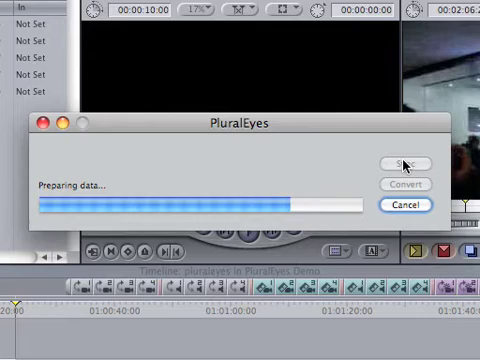